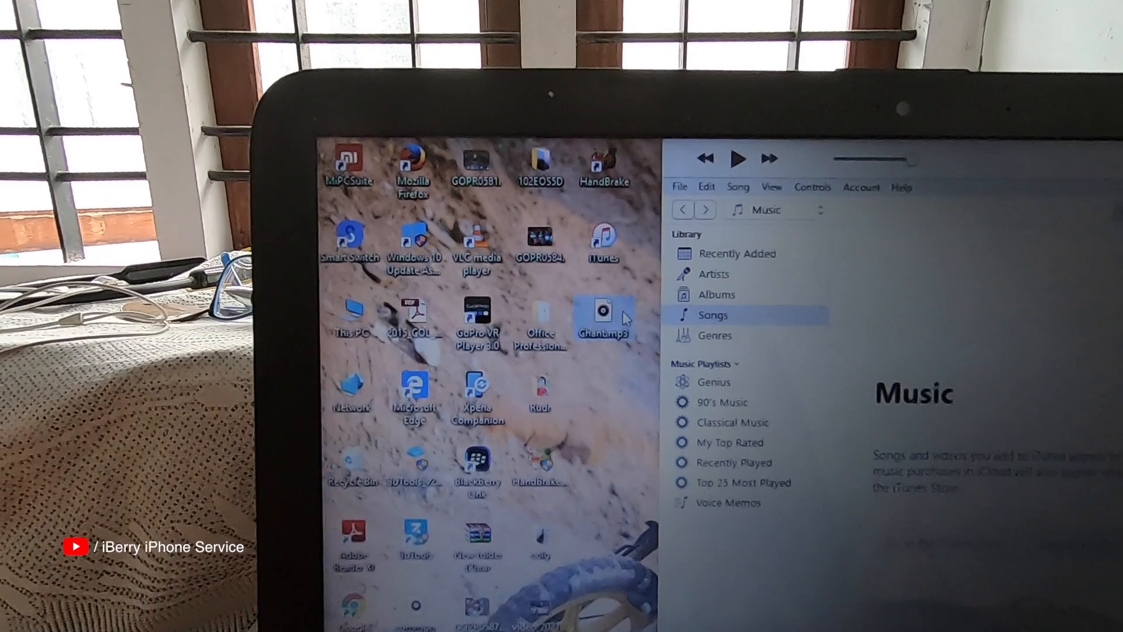
{"action": "mouse_move", "coordinate": [604, 280]}
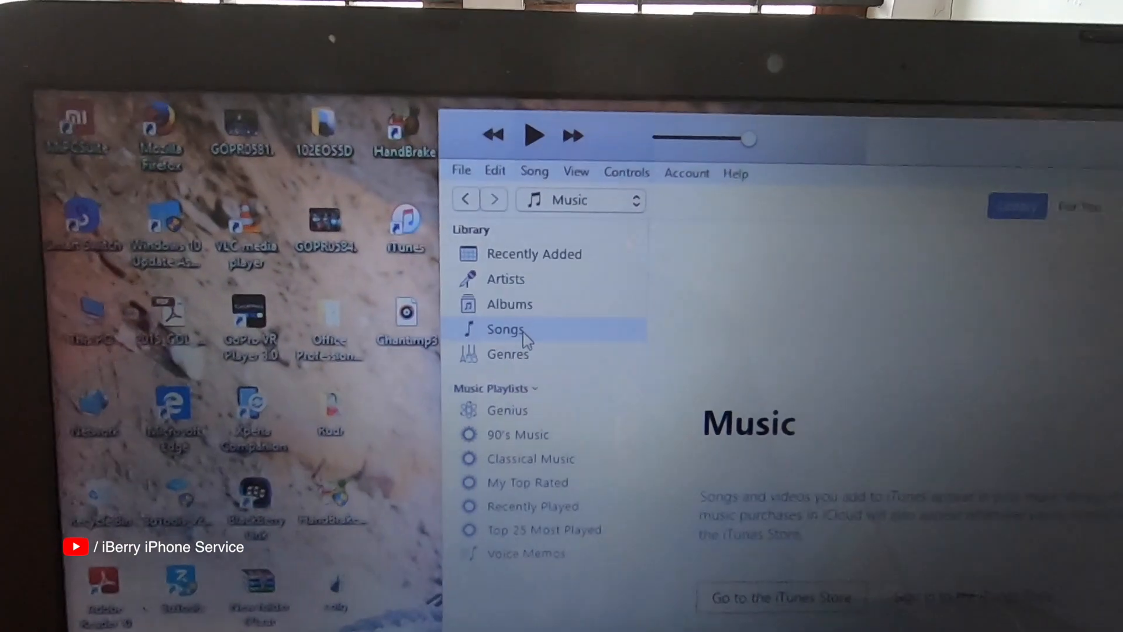
- Add the Chant mp3 from the desktop to the iTunes library's Songs list
{"action": "left_click", "coordinate": [511, 329]}
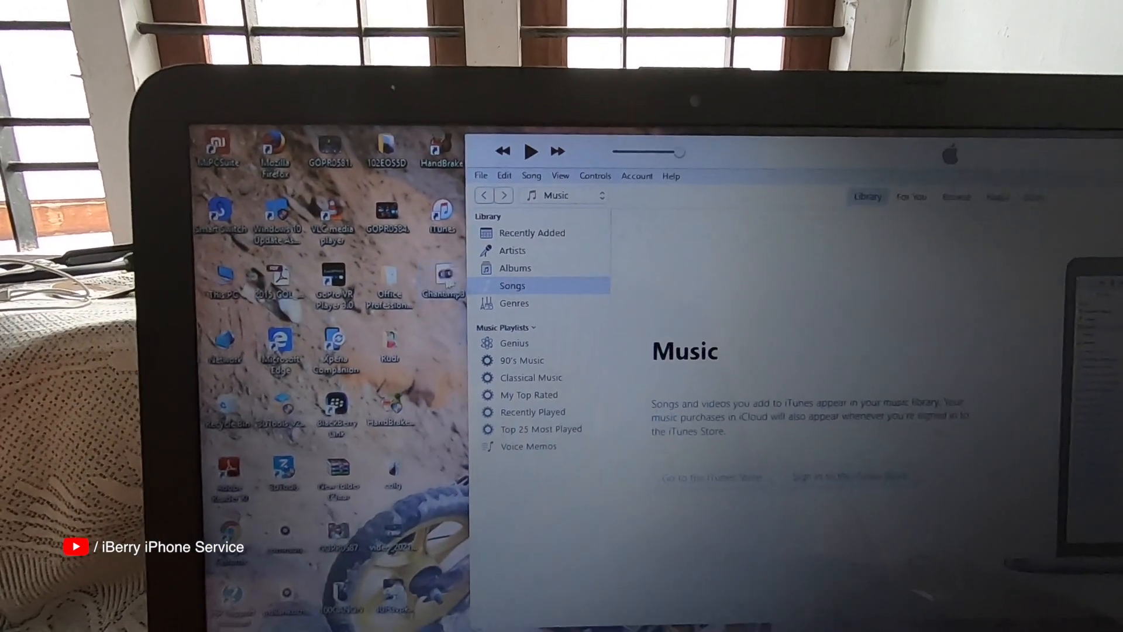
{"action": "left_click", "coordinate": [513, 285]}
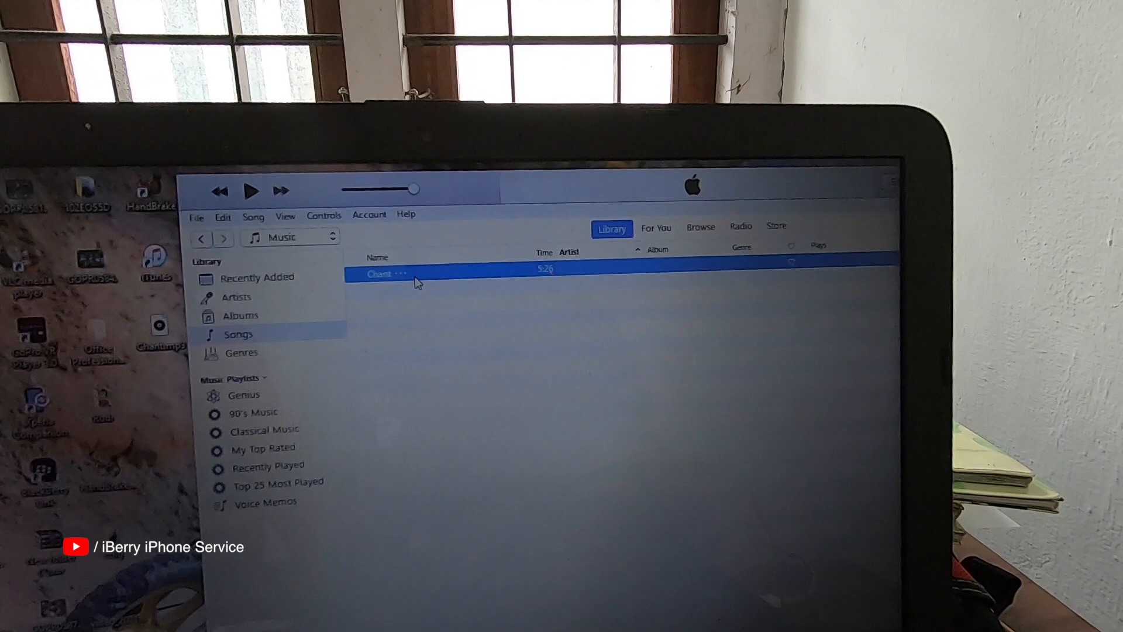
- Set Chant's playback options to start at 1:00 and stop at 1:30.59
{"action": "right_click", "coordinate": [386, 274]}
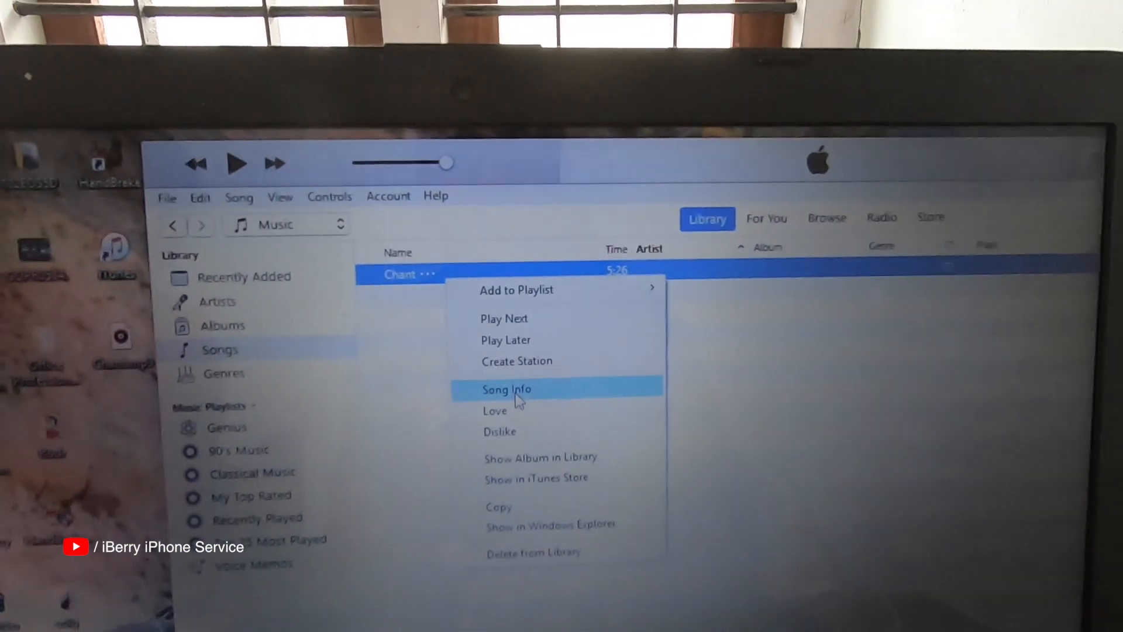
{"action": "left_click", "coordinate": [506, 389]}
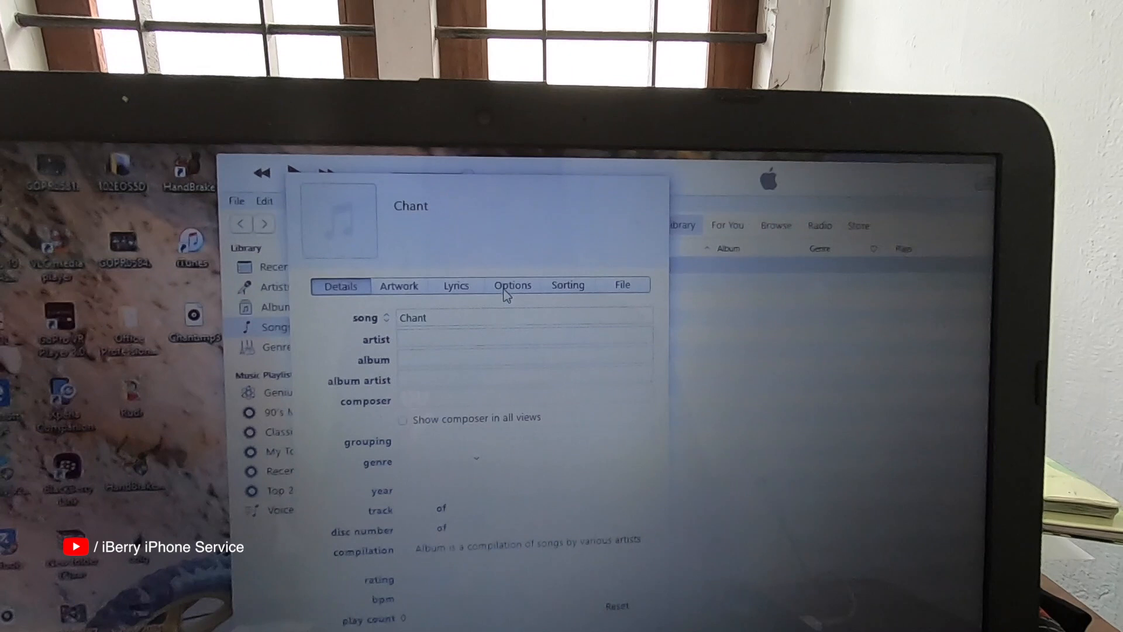
{"action": "left_click", "coordinate": [512, 285]}
{"action": "type", "text": "1:30.59"}
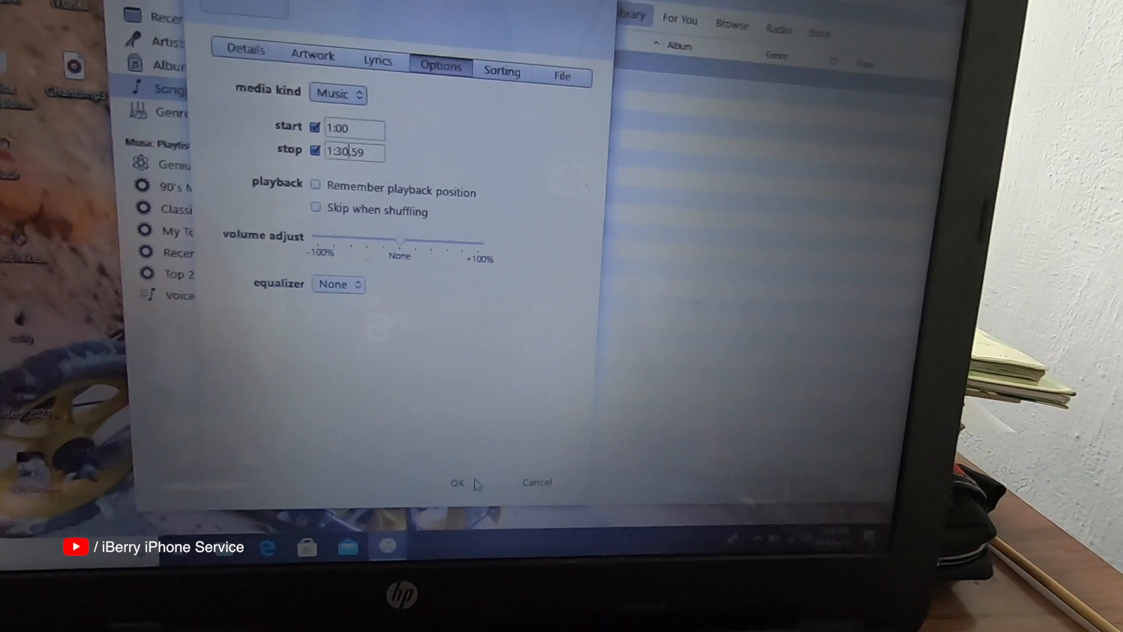
{"action": "left_click", "coordinate": [457, 482]}
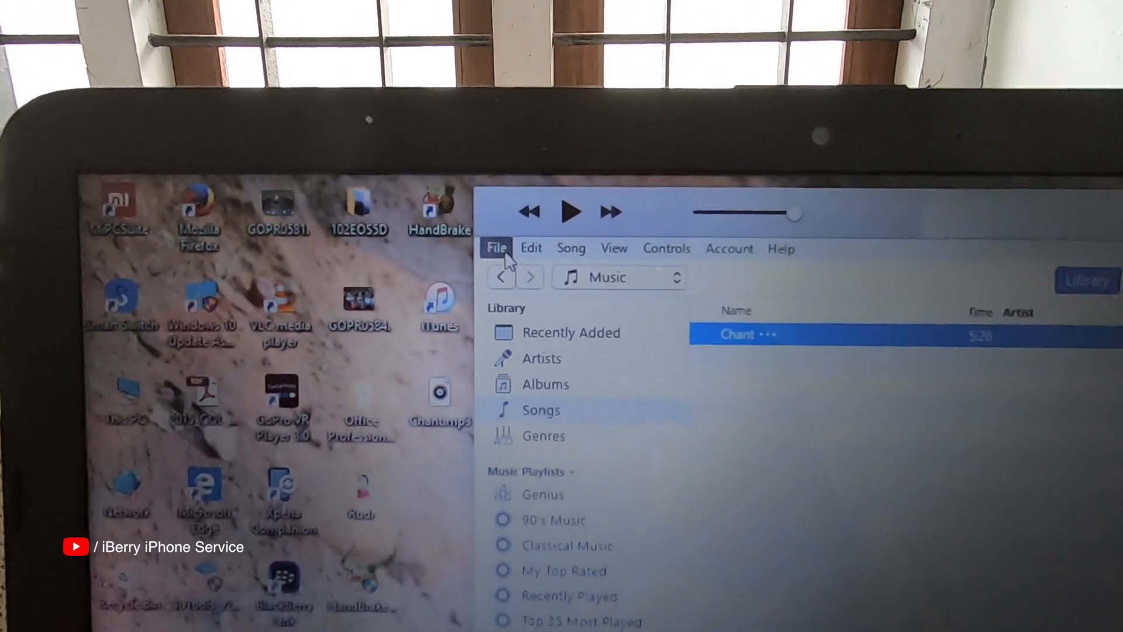
- Create a 0:31 AAC version of Chant via File > Convert and play the new clip
{"action": "left_click", "coordinate": [495, 248]}
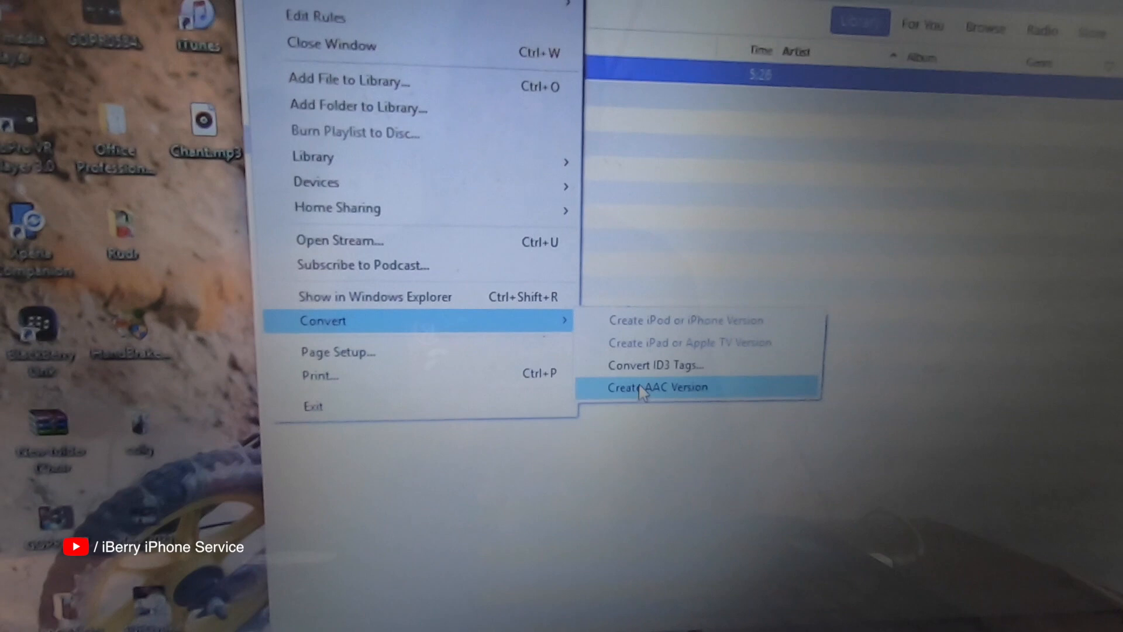
{"action": "left_click", "coordinate": [656, 386]}
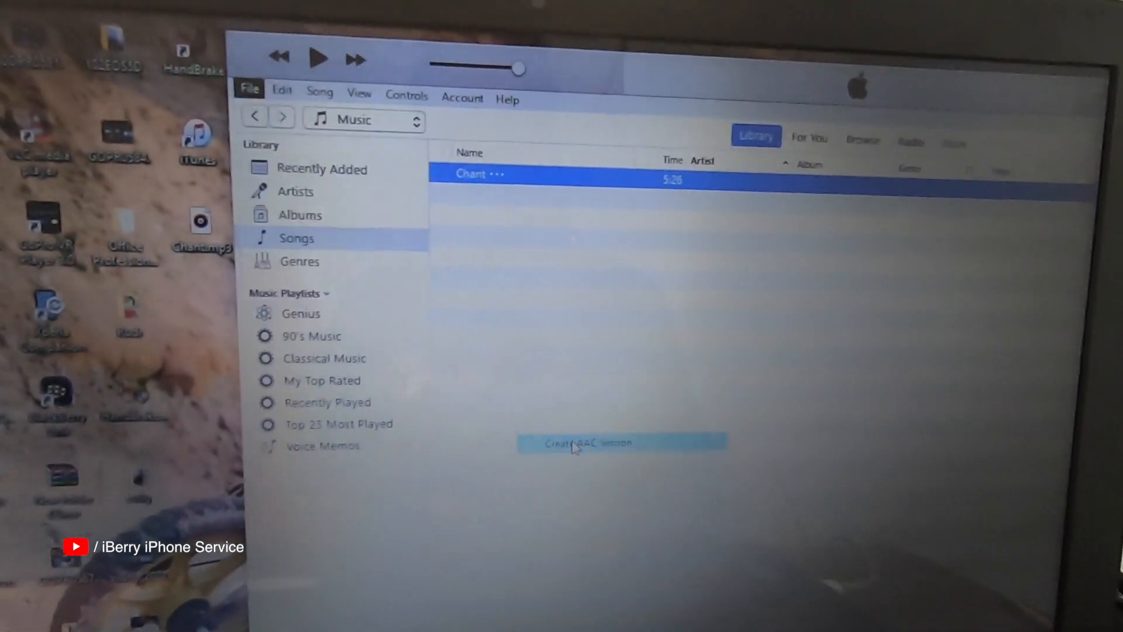
{"action": "left_click", "coordinate": [589, 442]}
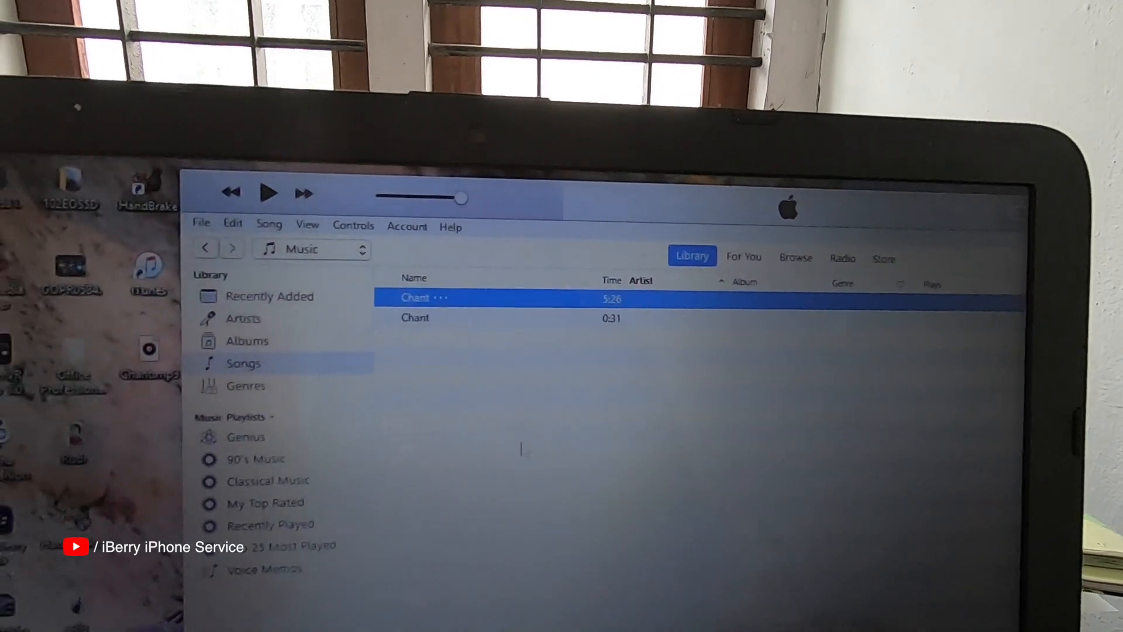
{"action": "double_click", "coordinate": [416, 317]}
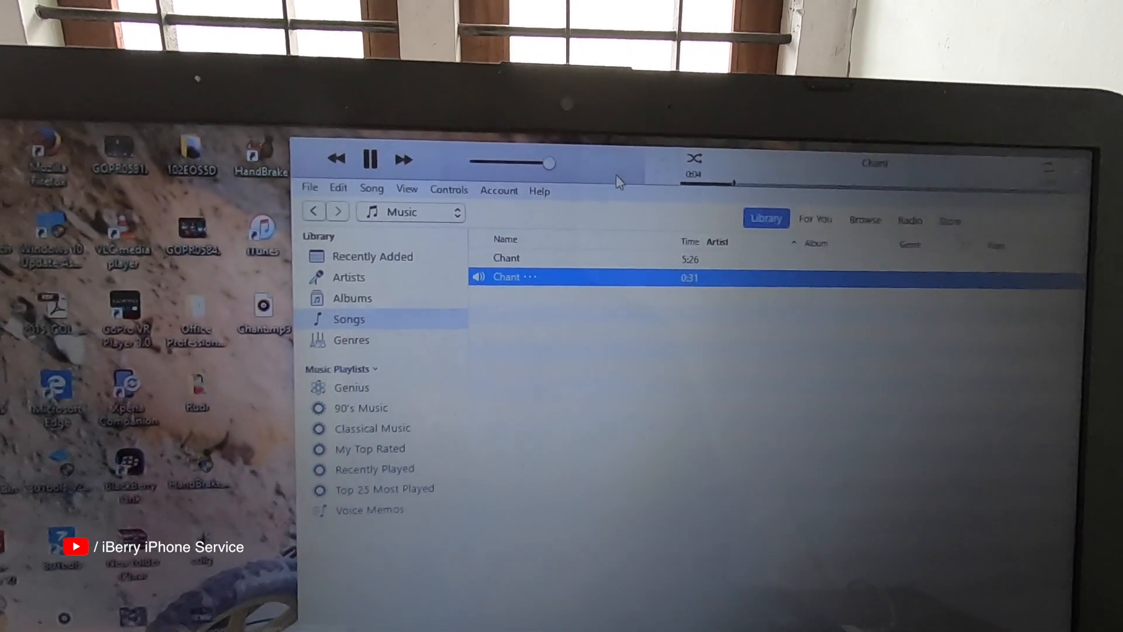
- Rename the AAC clip's extension from .m4a to .m4r in Windows Explorer, confirming the warning
{"action": "left_click", "coordinate": [371, 159]}
{"action": "type", "text": "Chant.m4r"}
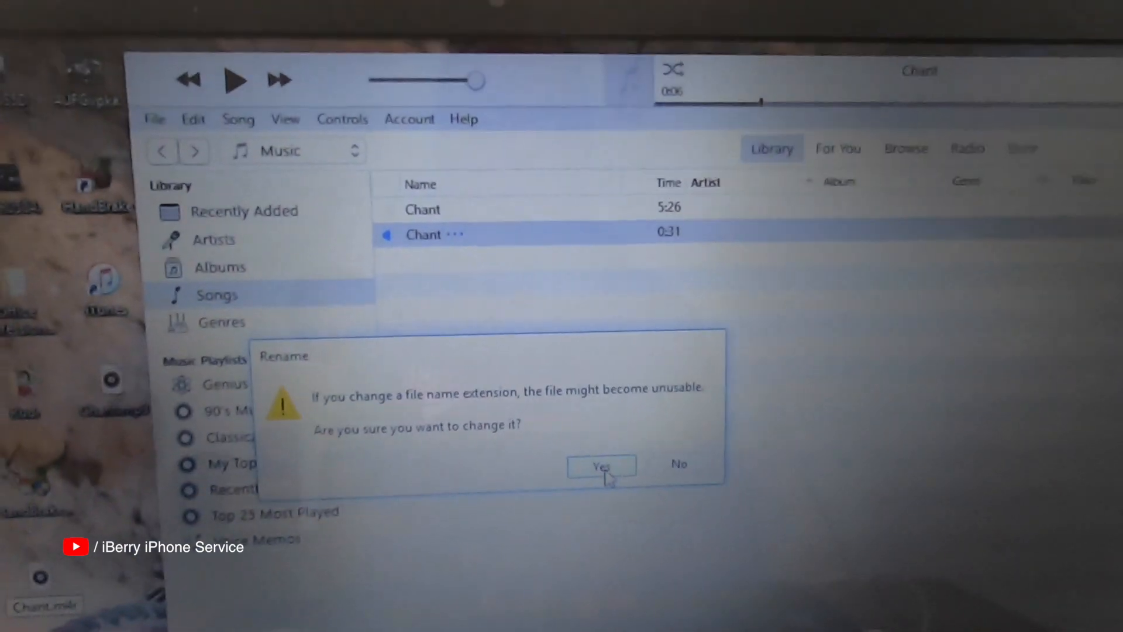
{"action": "left_click", "coordinate": [602, 464]}
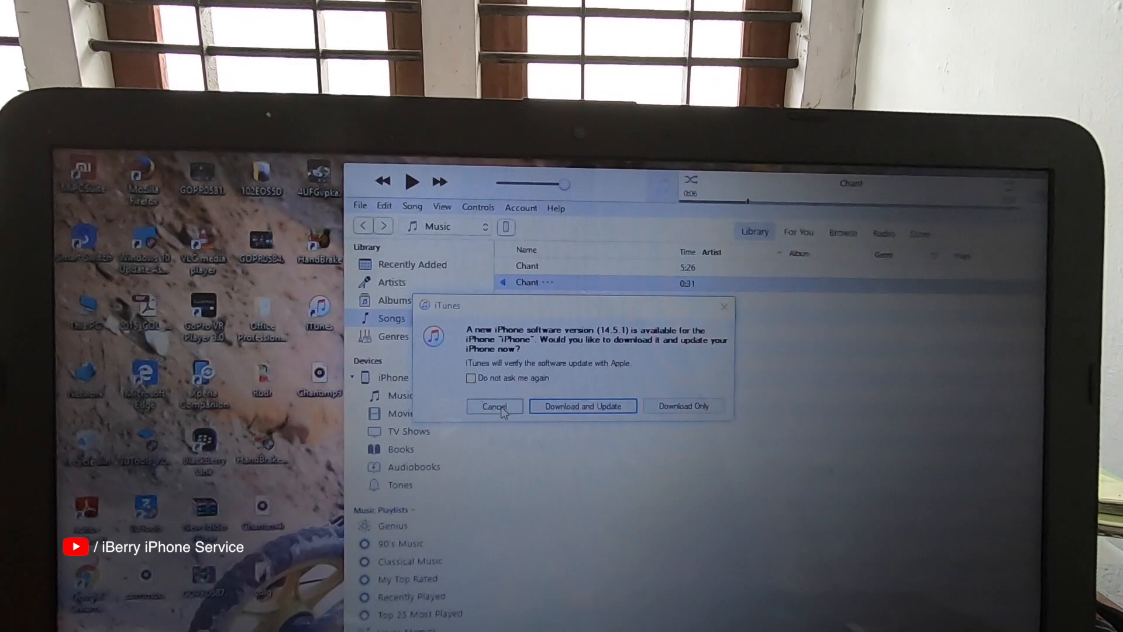
- Dismiss the update offer, enable Manually manage music and videos, apply, and sync the iPhone
{"action": "left_click", "coordinate": [494, 406]}
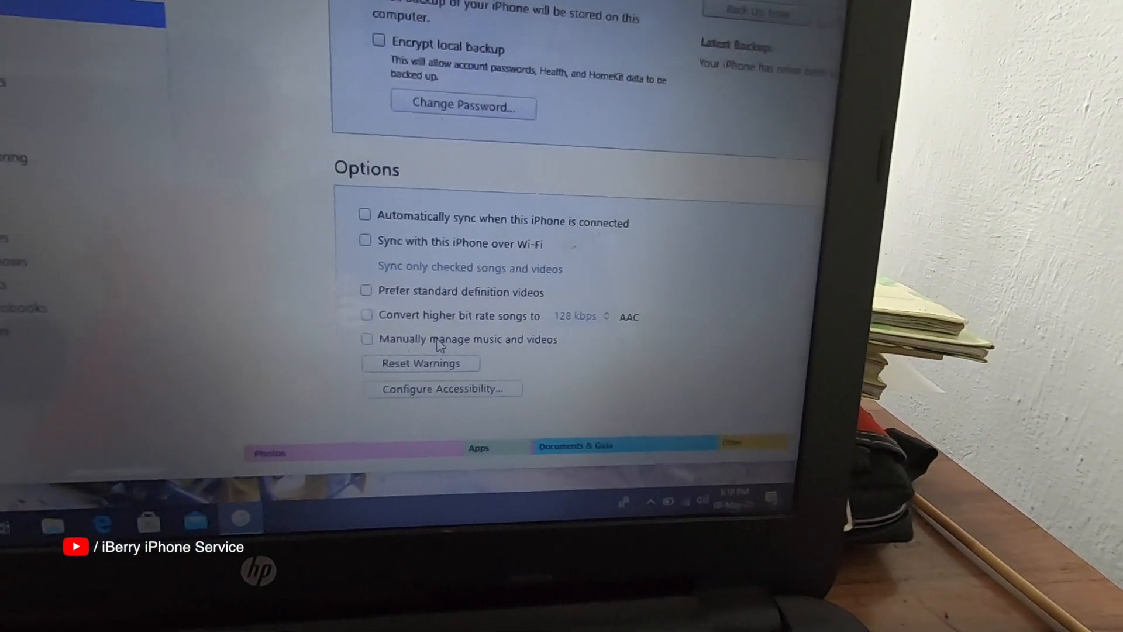
{"action": "left_click", "coordinate": [385, 342]}
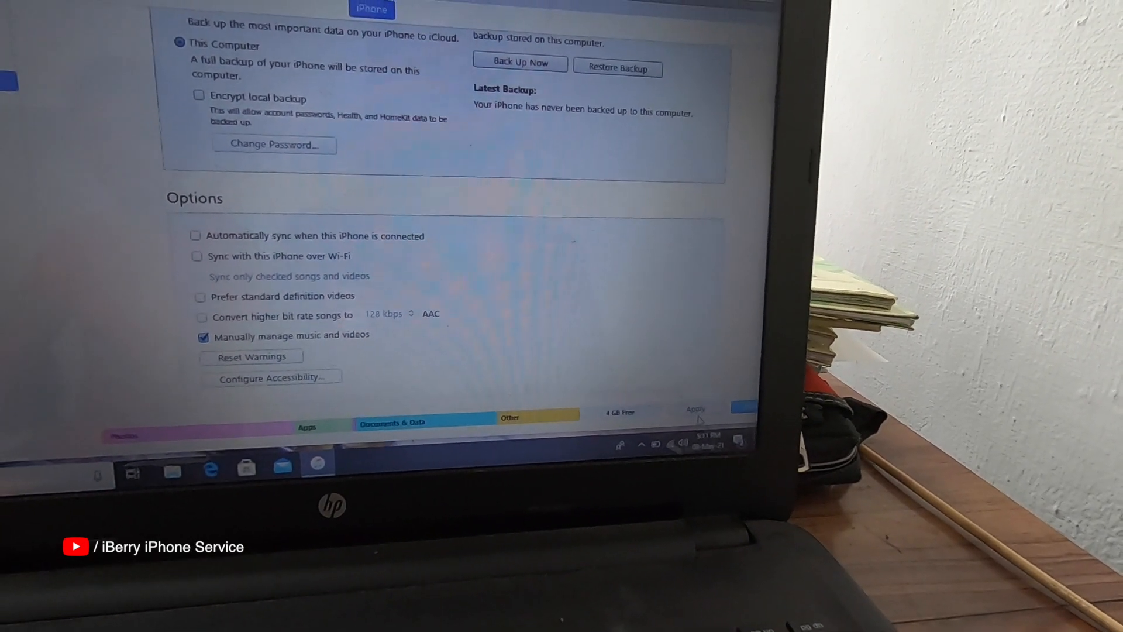
{"action": "left_click", "coordinate": [695, 409]}
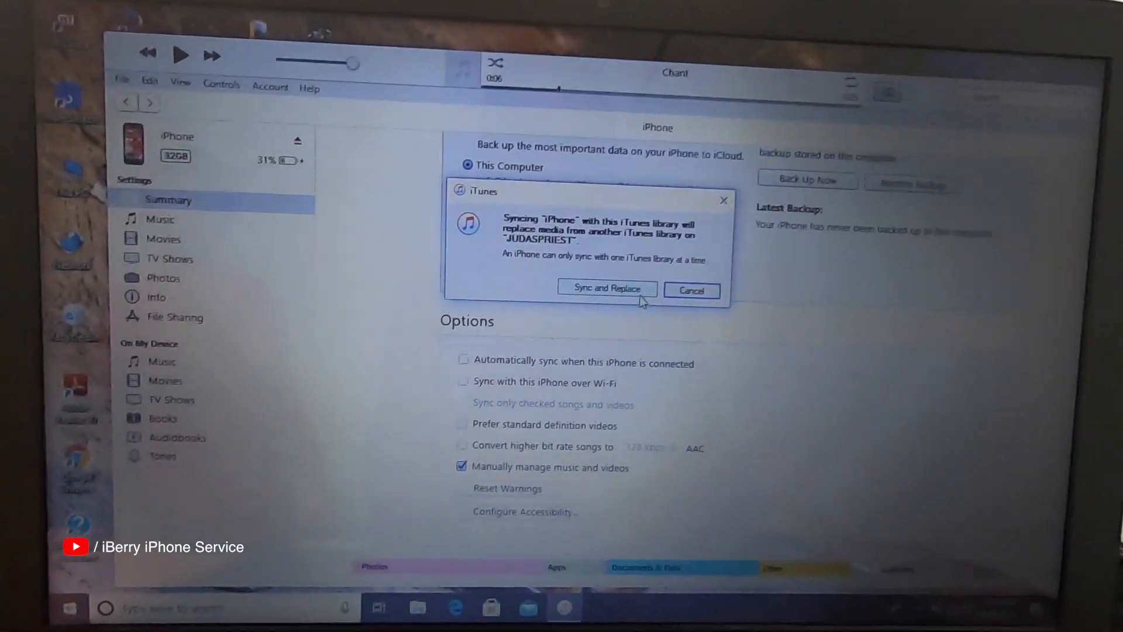
{"action": "left_click", "coordinate": [606, 288]}
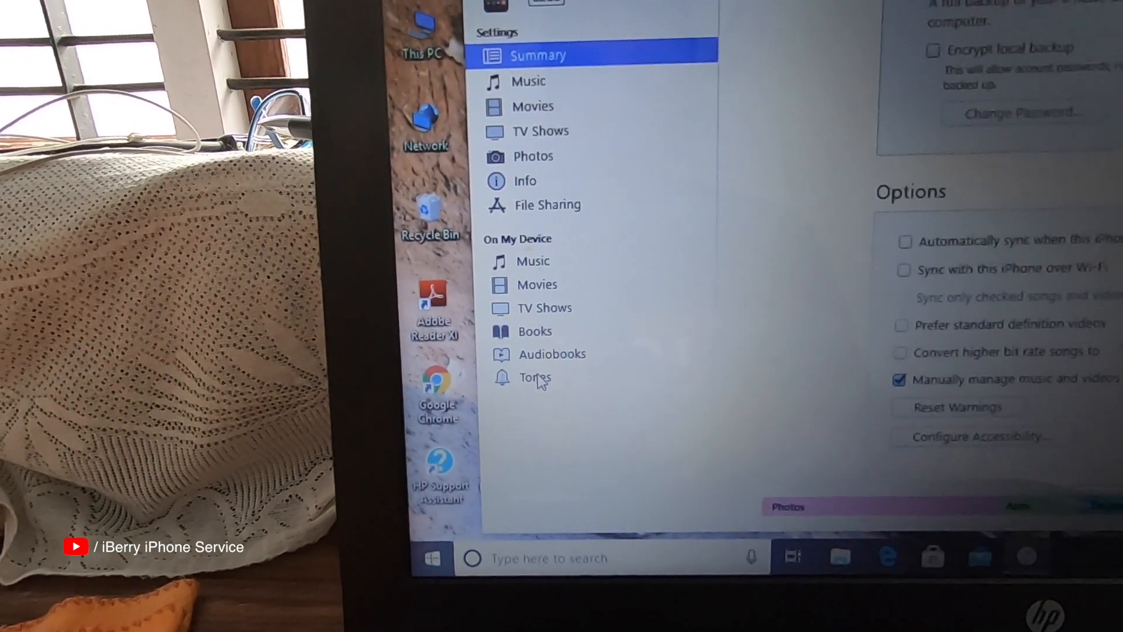
{"action": "left_click", "coordinate": [534, 378]}
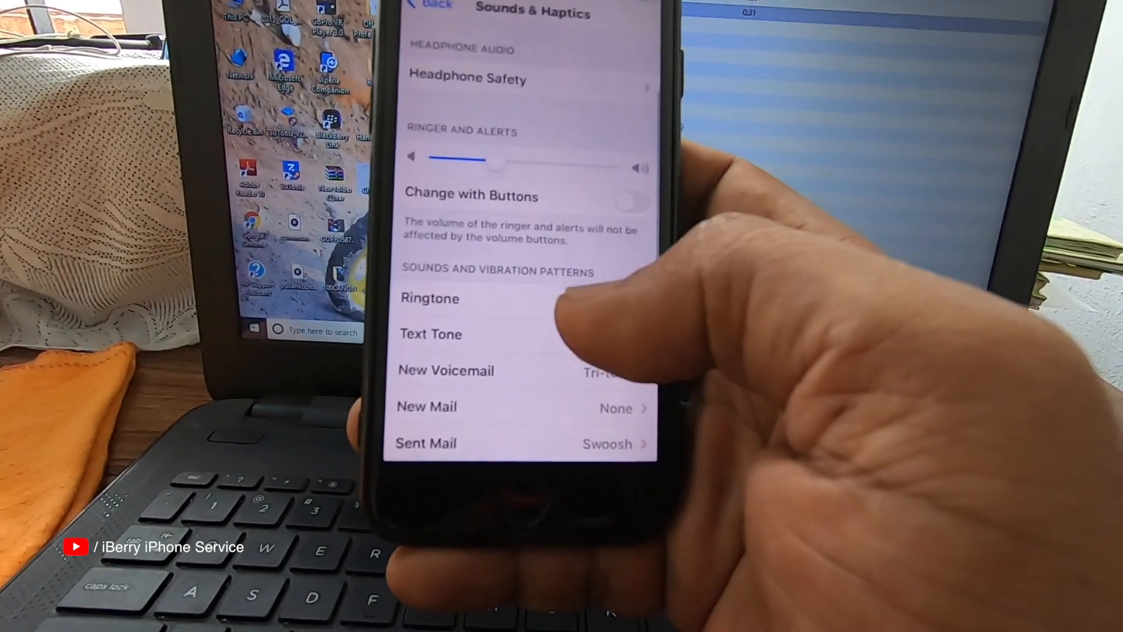
- Show the iPhone's Ringtone list in Sounds & Haptics, where Chant now appears
{"action": "left_click", "coordinate": [429, 297]}
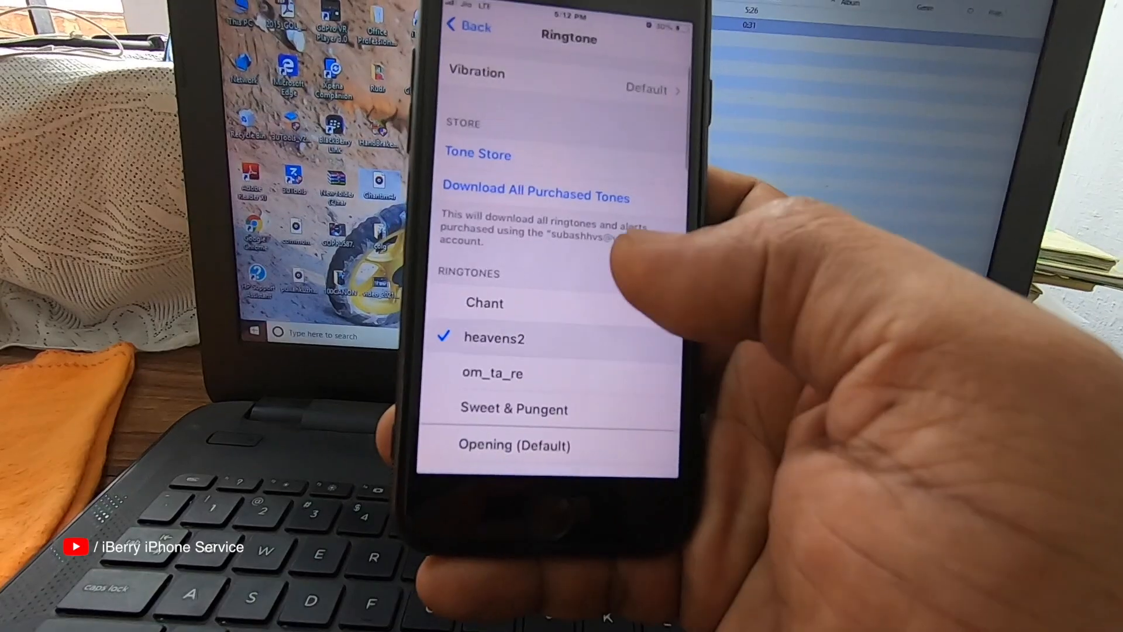